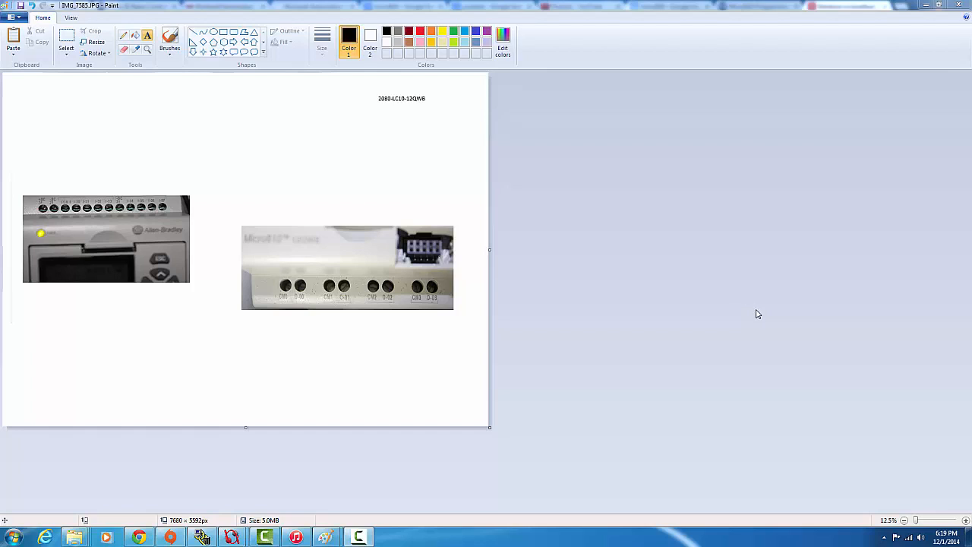
mouse_move(347, 290)
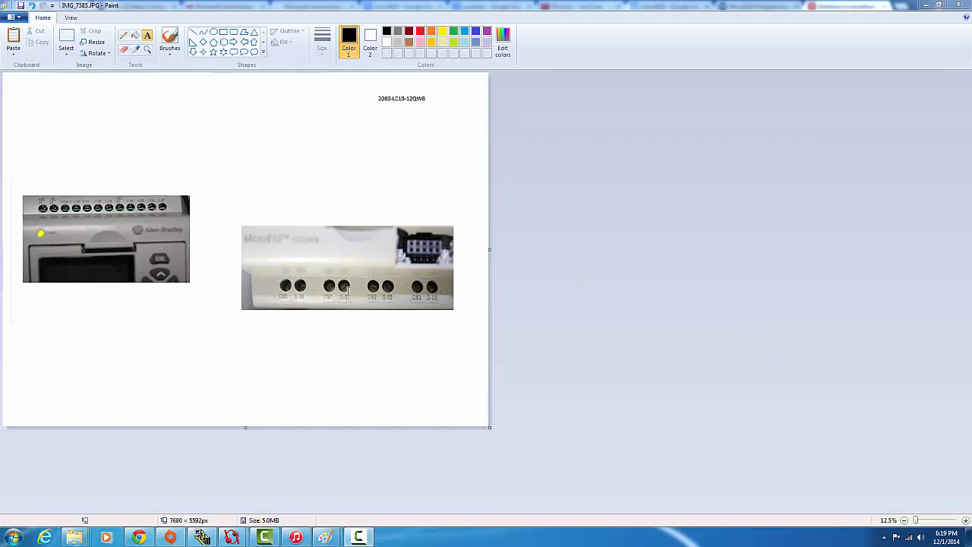
mouse_move(496, 327)
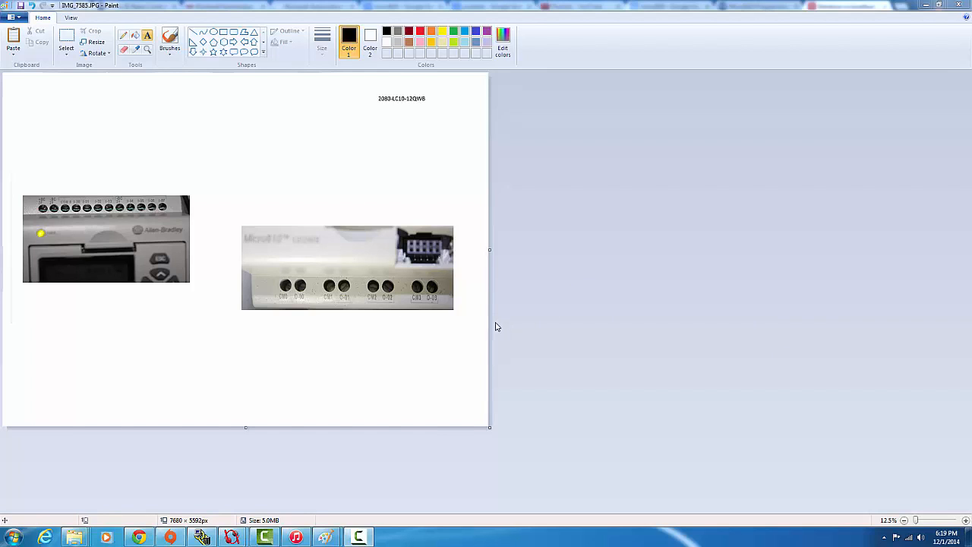
mouse_move(75, 223)
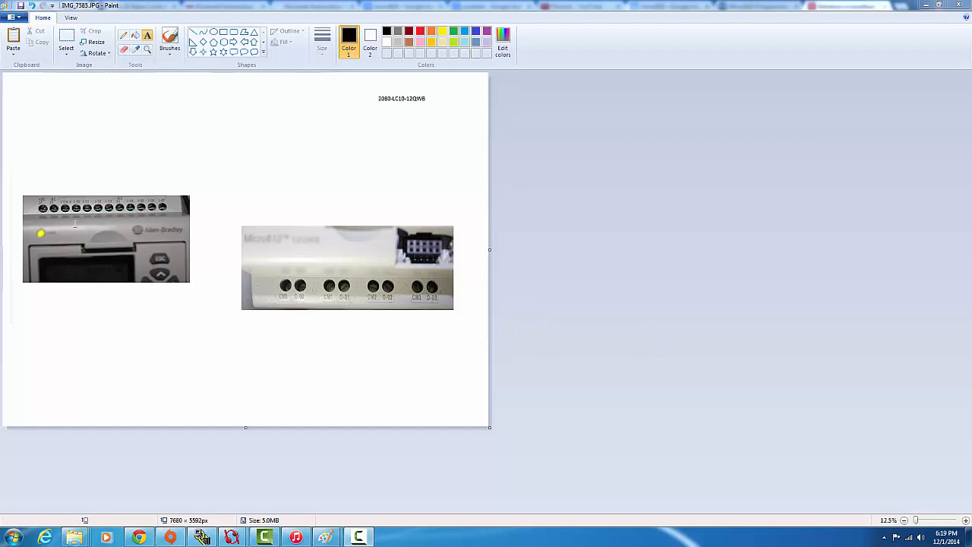
mouse_move(434, 297)
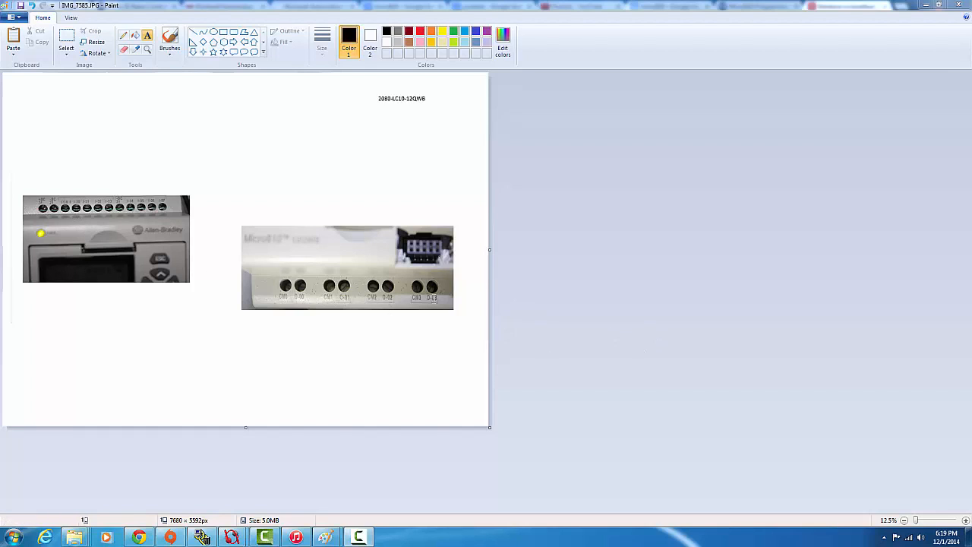
mouse_move(819, 106)
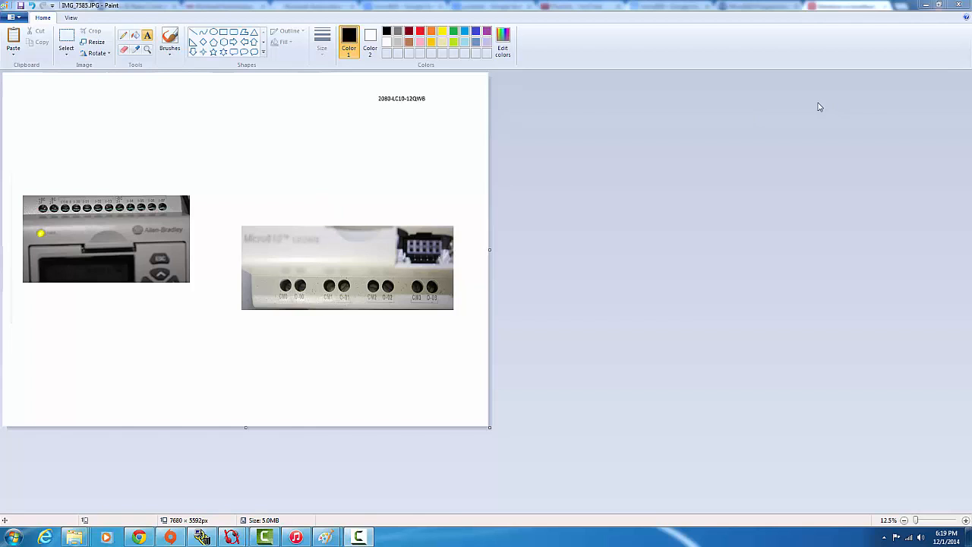
mouse_move(452, 200)
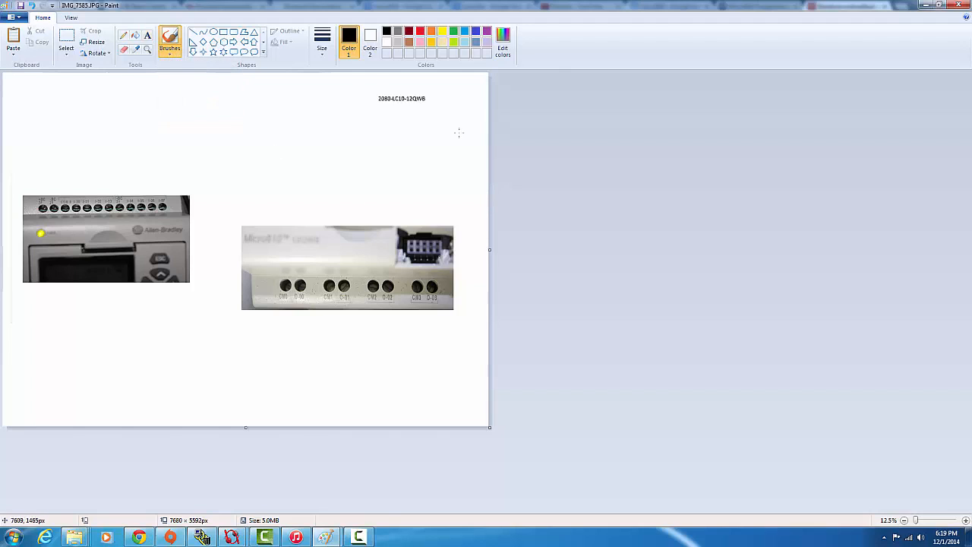
- Load red as the brush colour from the Colors palette
left_click(322, 36)
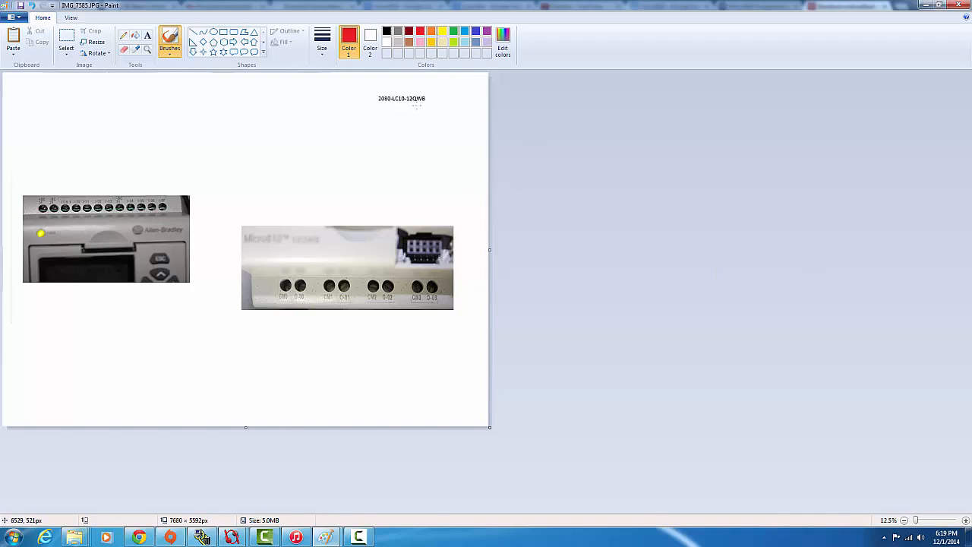
mouse_move(4, 251)
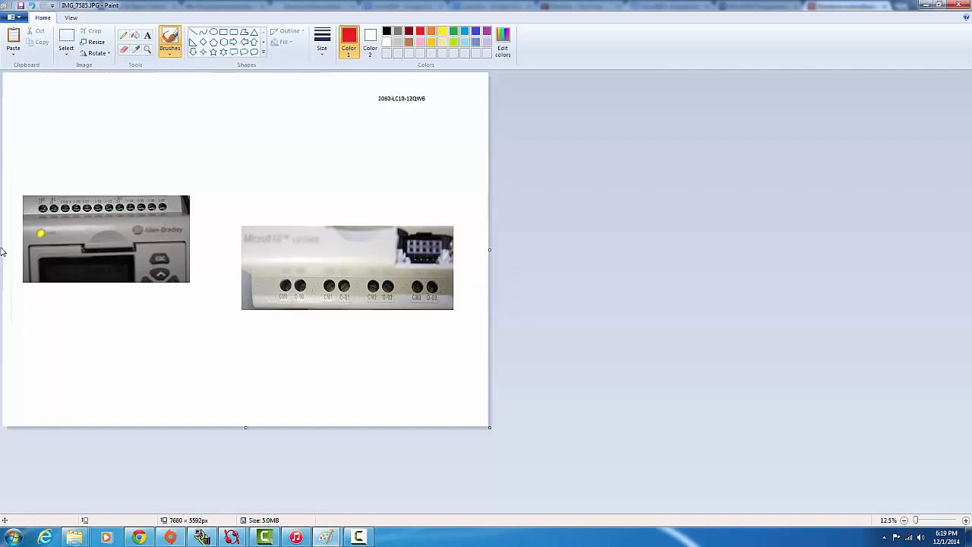
mouse_move(515, 410)
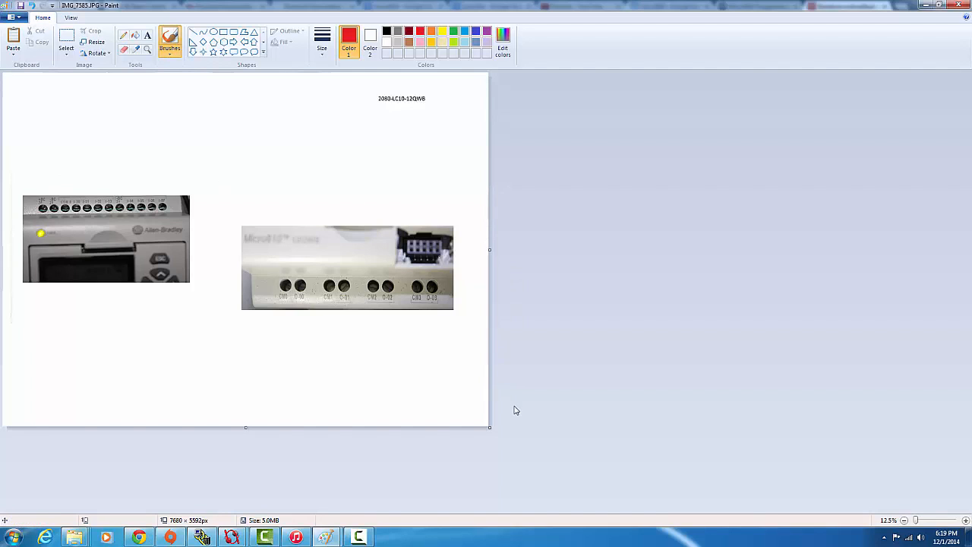
mouse_move(543, 412)
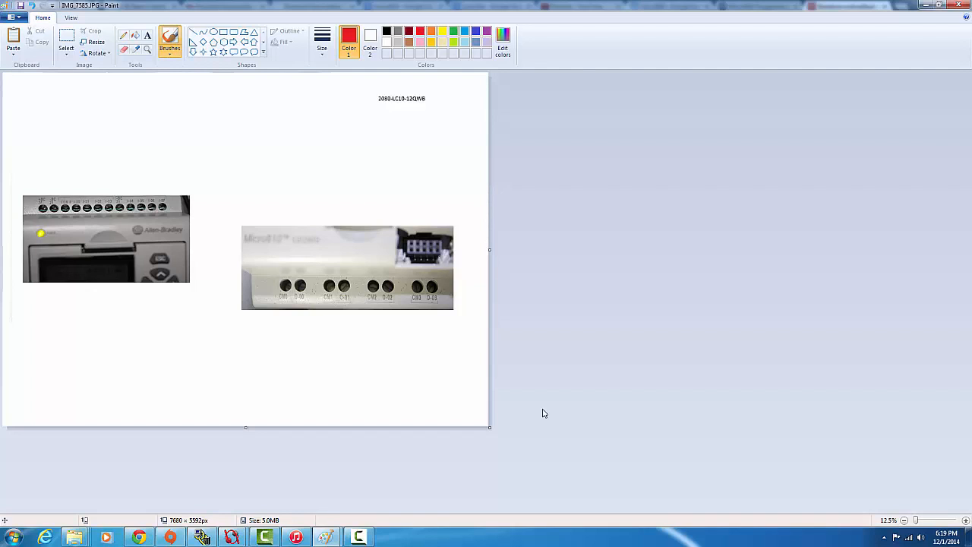
mouse_move(532, 465)
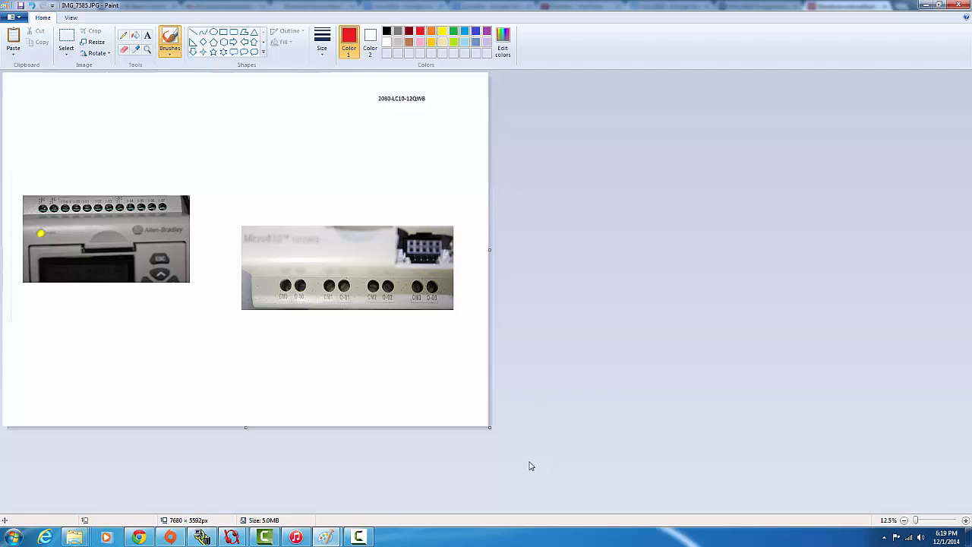
mouse_move(646, 543)
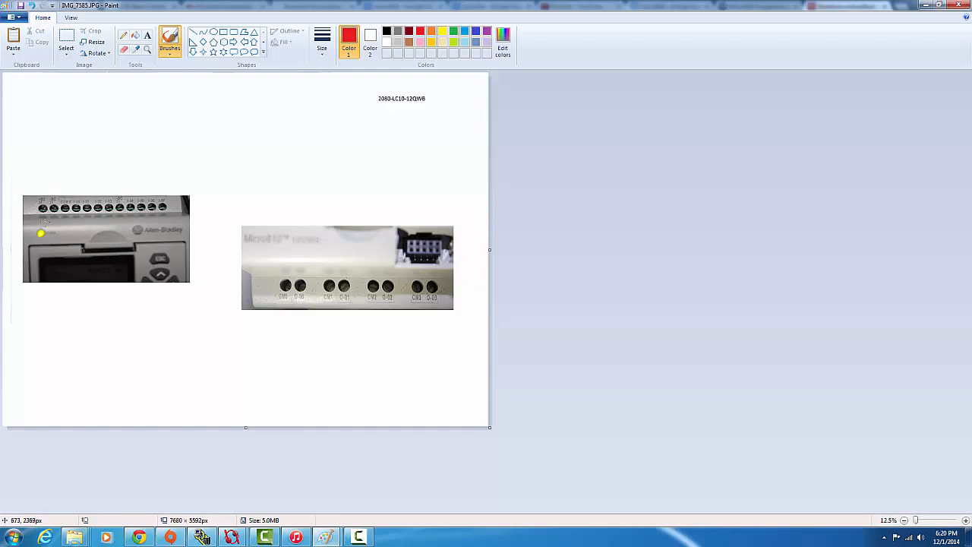
mouse_move(50, 180)
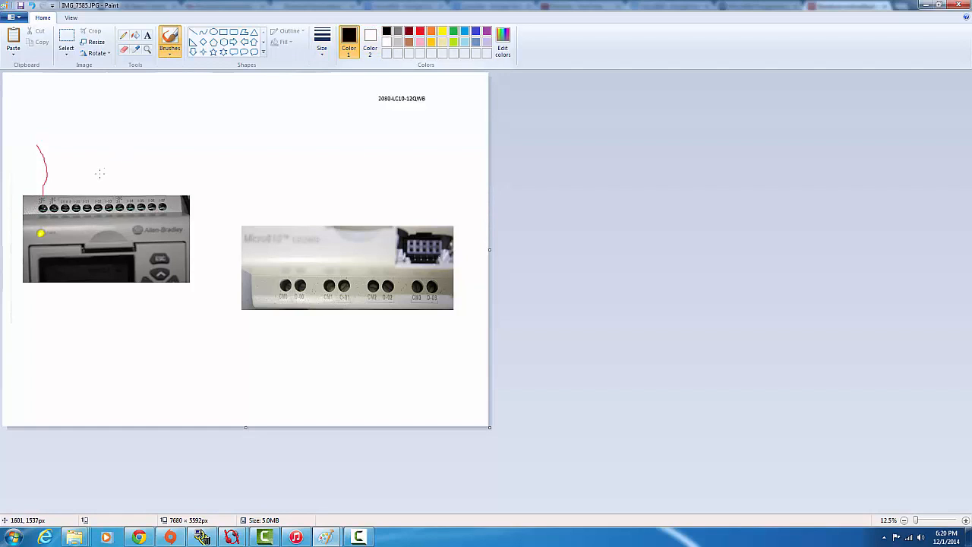
- Draw a black wire beside the red one down into the second input terminal
left_click_drag(51, 144, 55, 199)
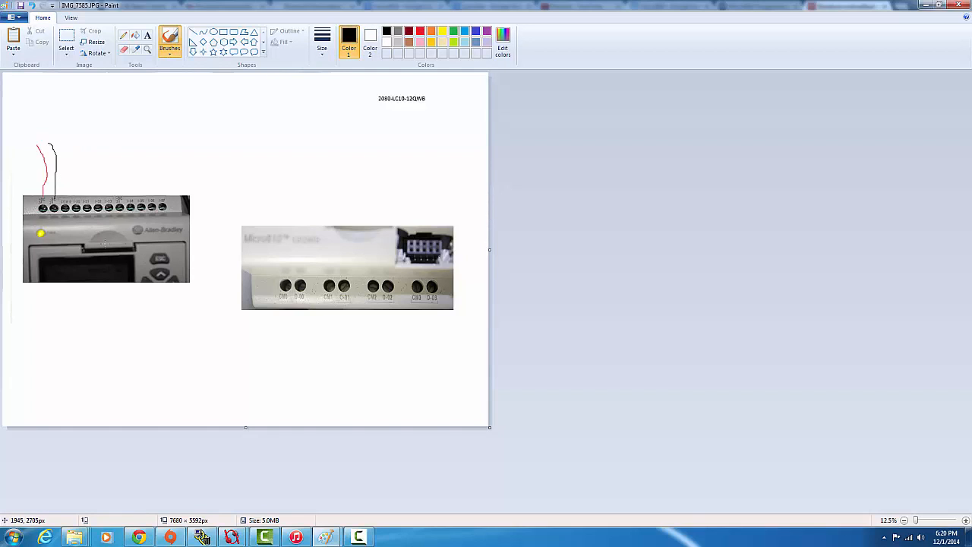
mouse_move(104, 275)
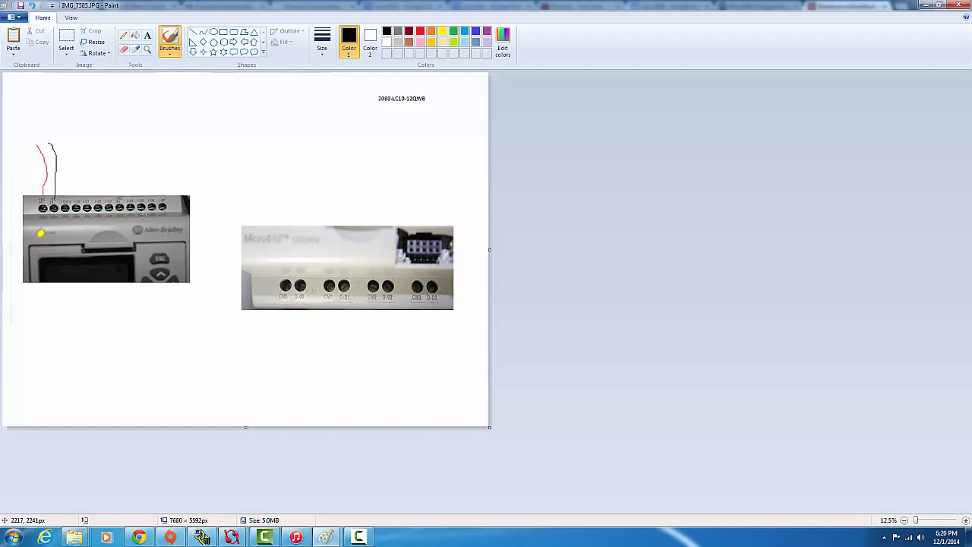
mouse_move(94, 159)
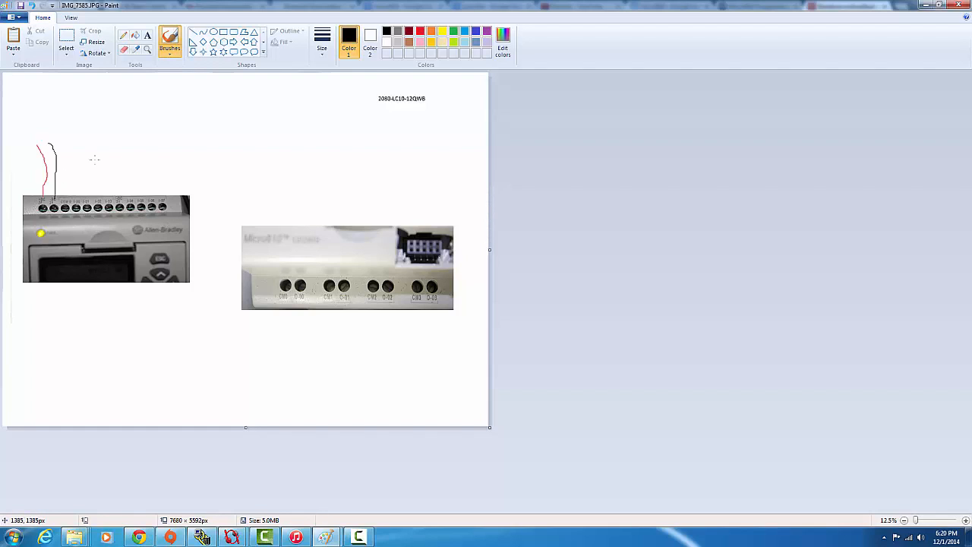
mouse_move(271, 216)
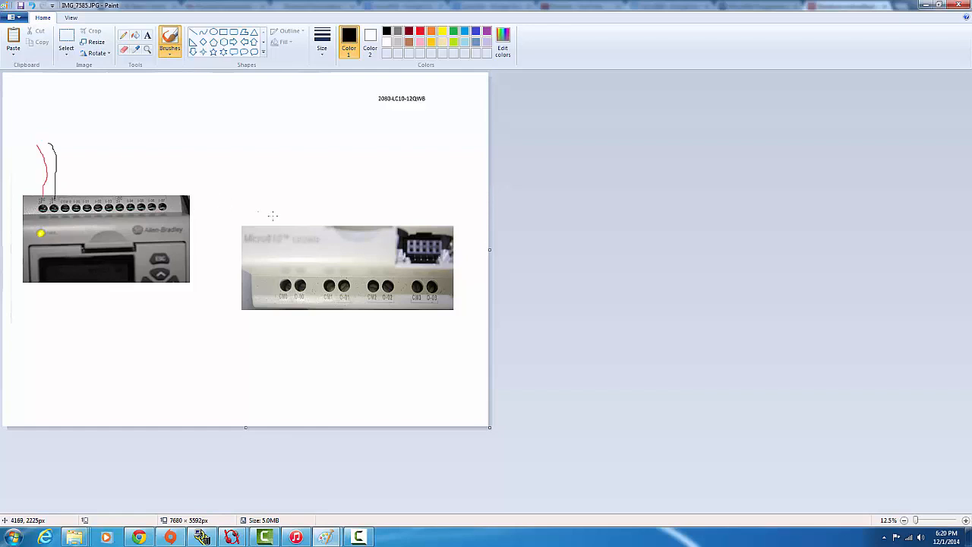
mouse_move(546, 180)
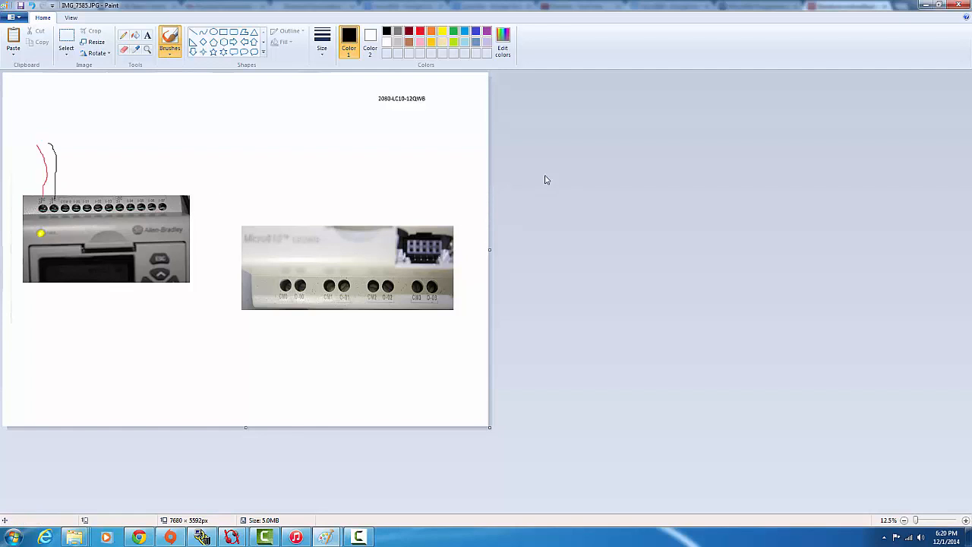
mouse_move(510, 163)
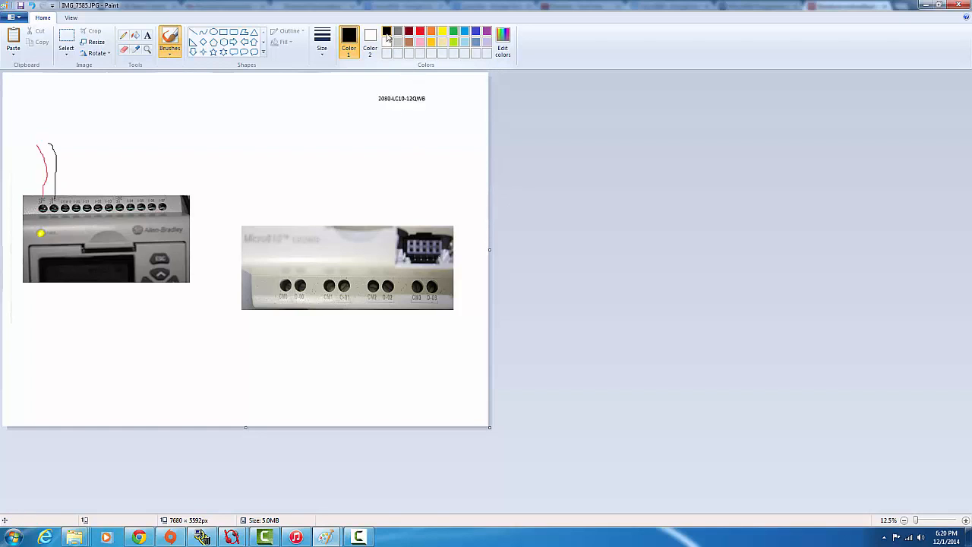
- Write a red 24V label above the left controller photo
left_click(420, 31)
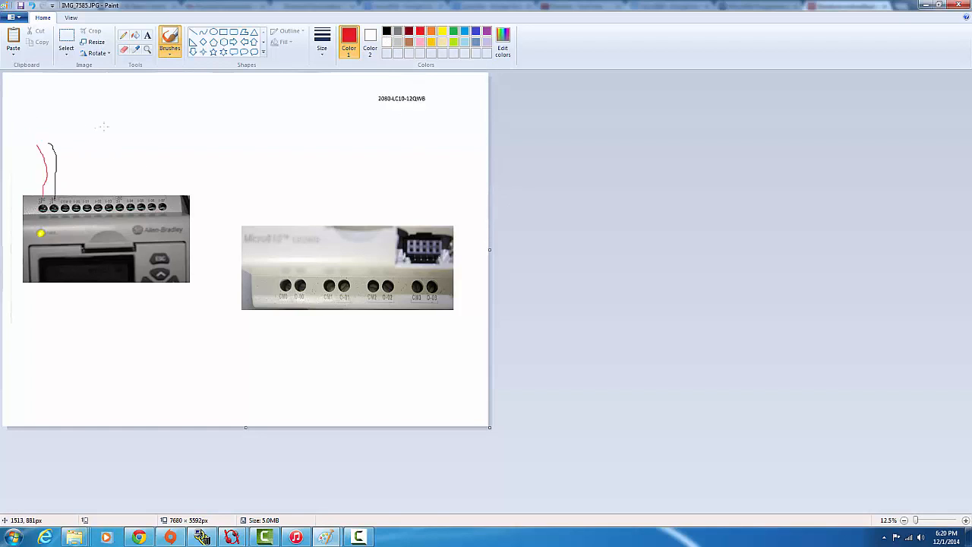
left_click_drag(62, 108, 114, 110)
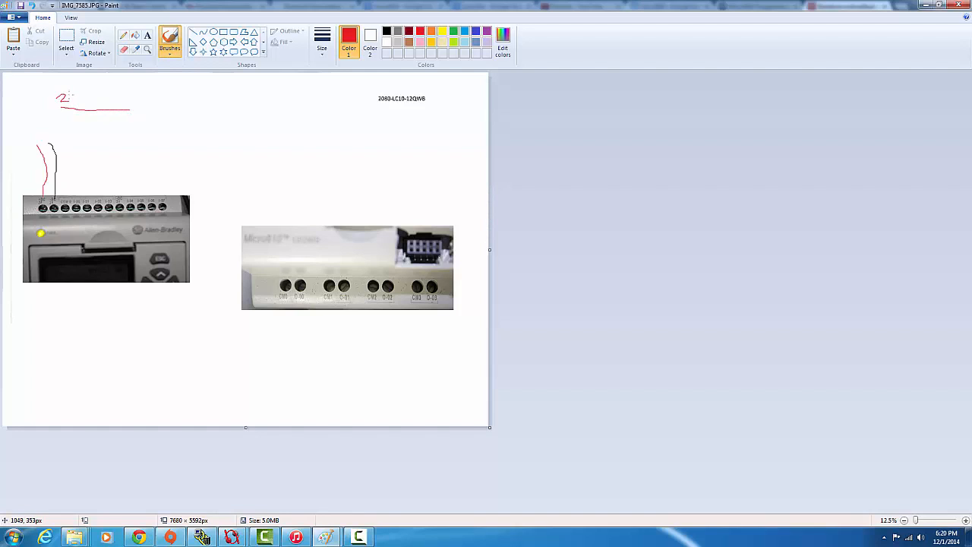
left_click_drag(68, 99, 83, 104)
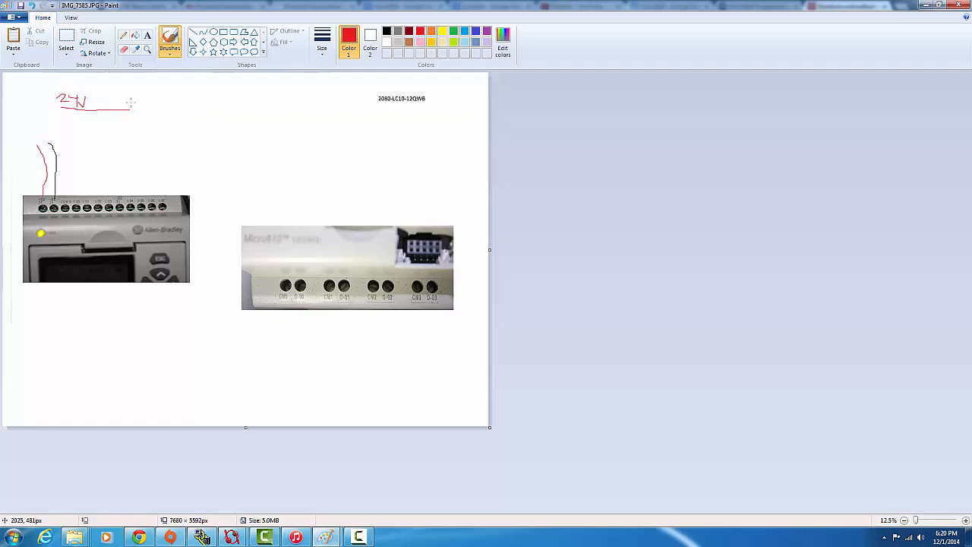
- Draw a two-plate source symbol and route the supply wire back down into a third terminal
left_click_drag(121, 108, 145, 113)
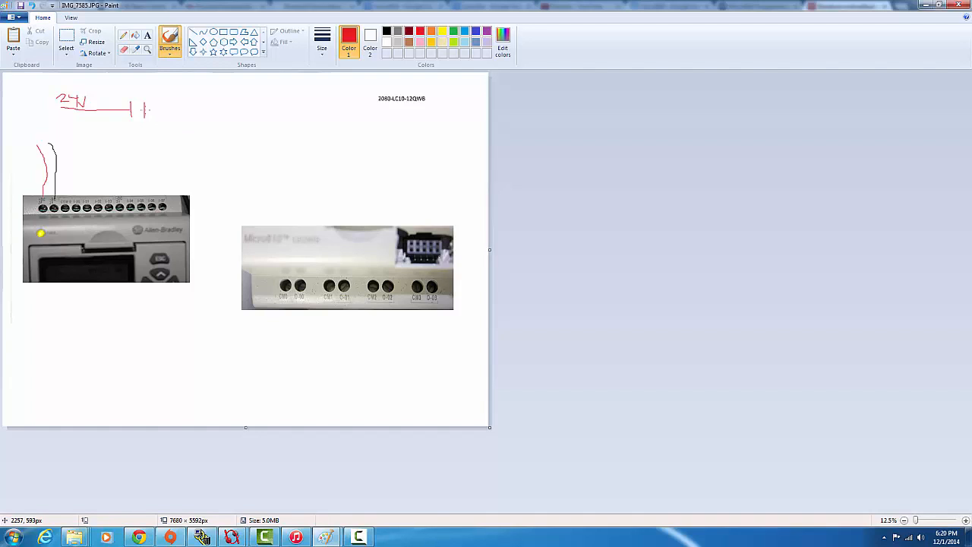
left_click_drag(141, 108, 171, 109)
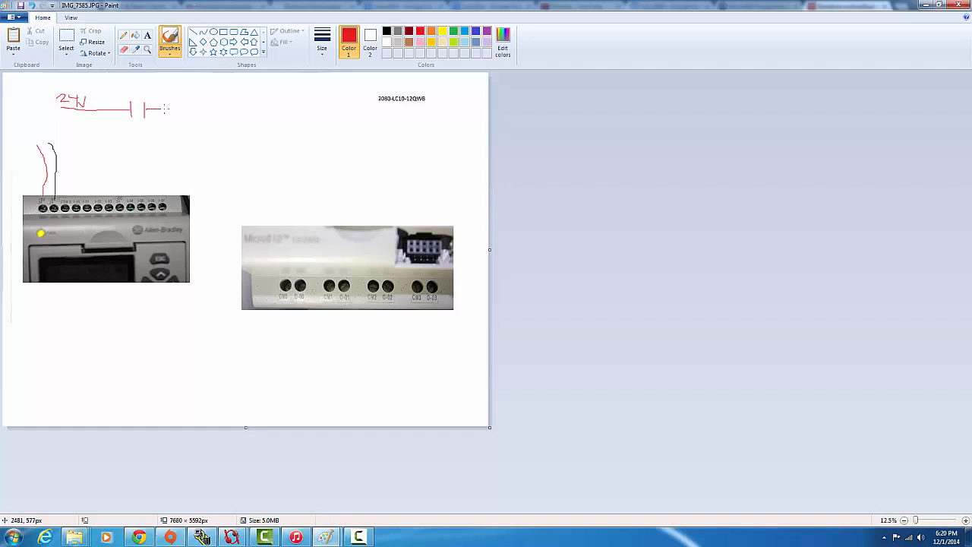
left_click_drag(151, 110, 180, 110)
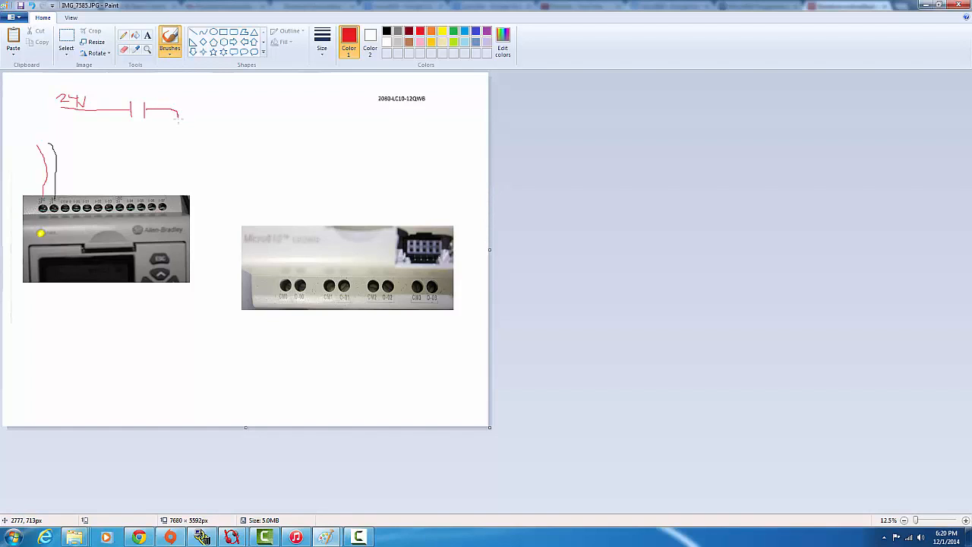
left_click_drag(179, 114, 139, 135)
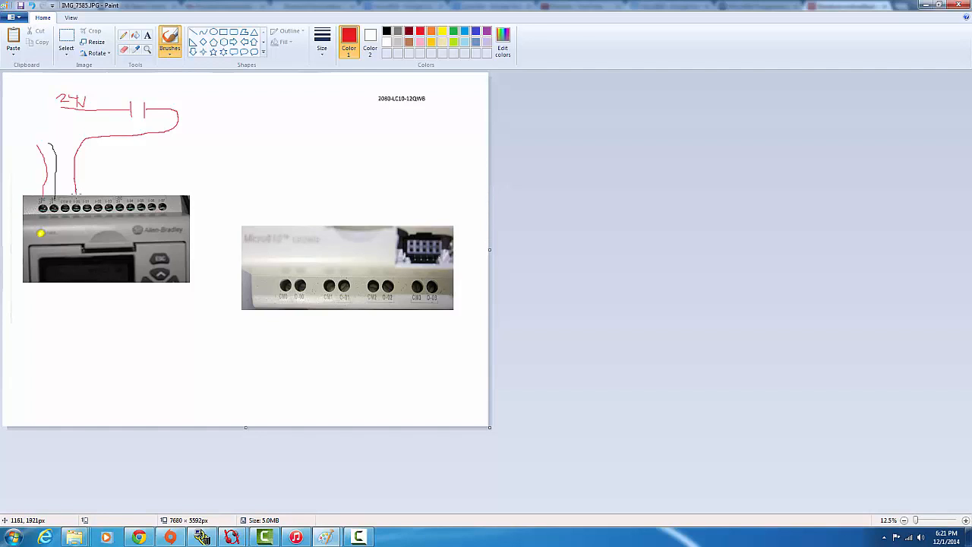
mouse_move(202, 123)
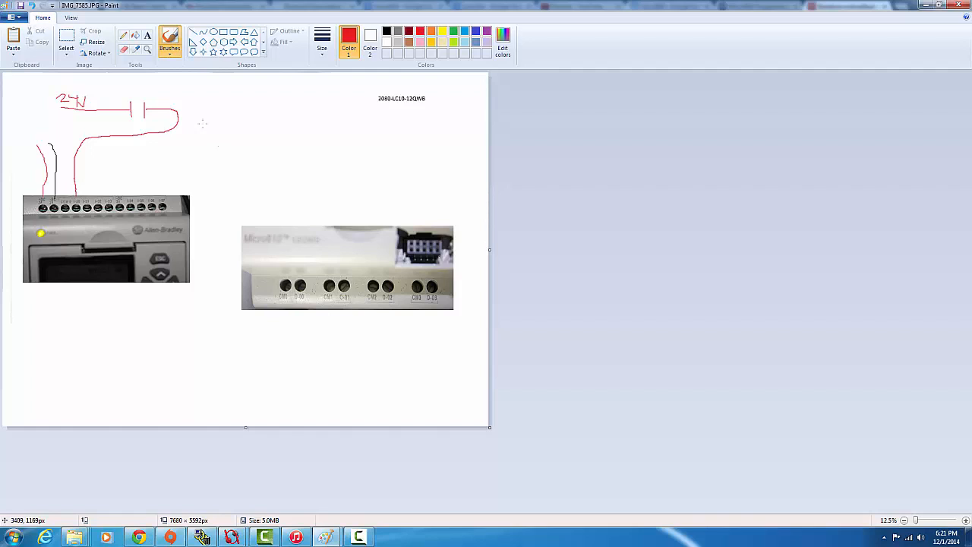
left_click(386, 32)
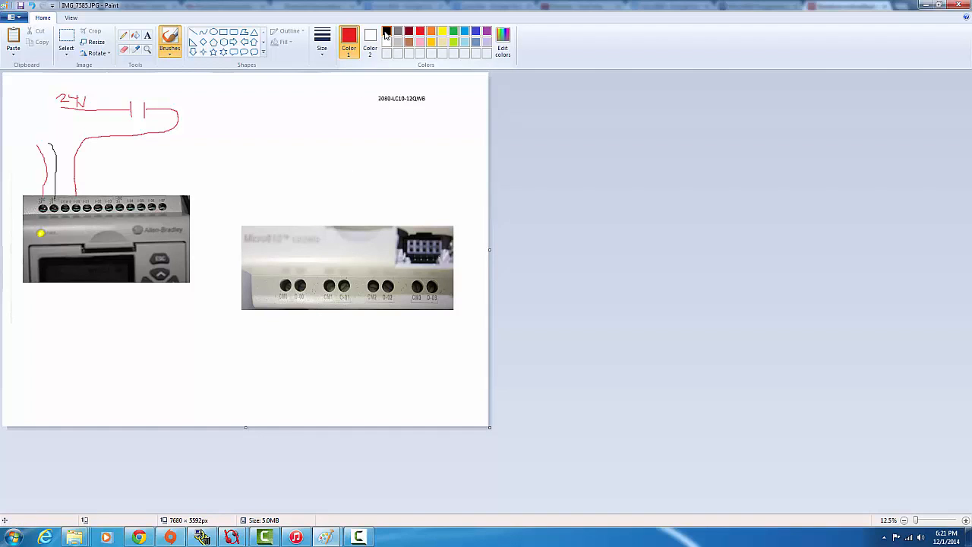
left_click(386, 32)
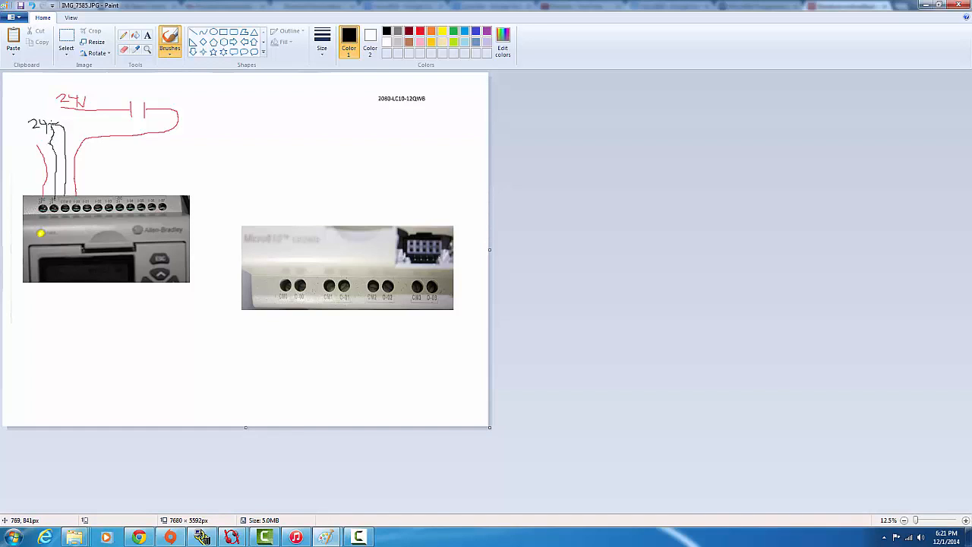
mouse_move(176, 296)
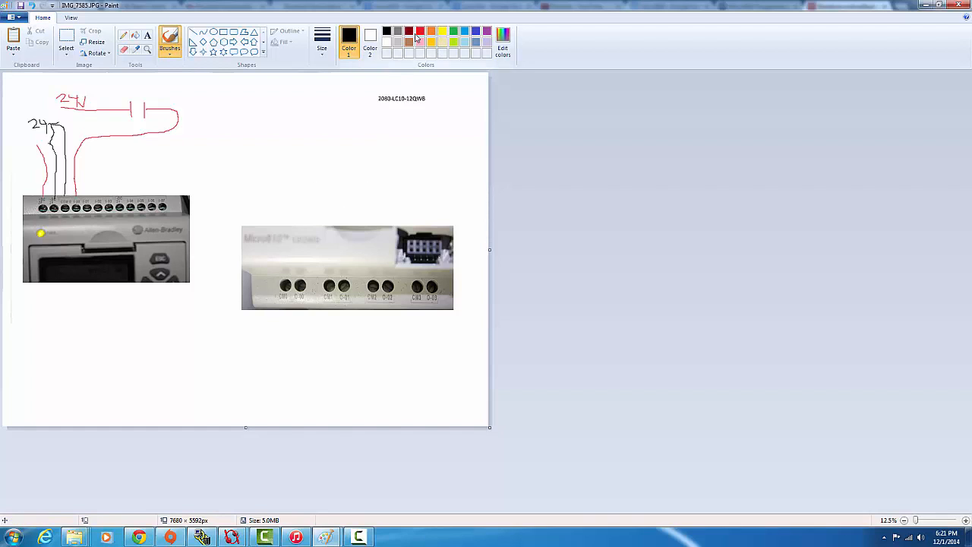
left_click(420, 31)
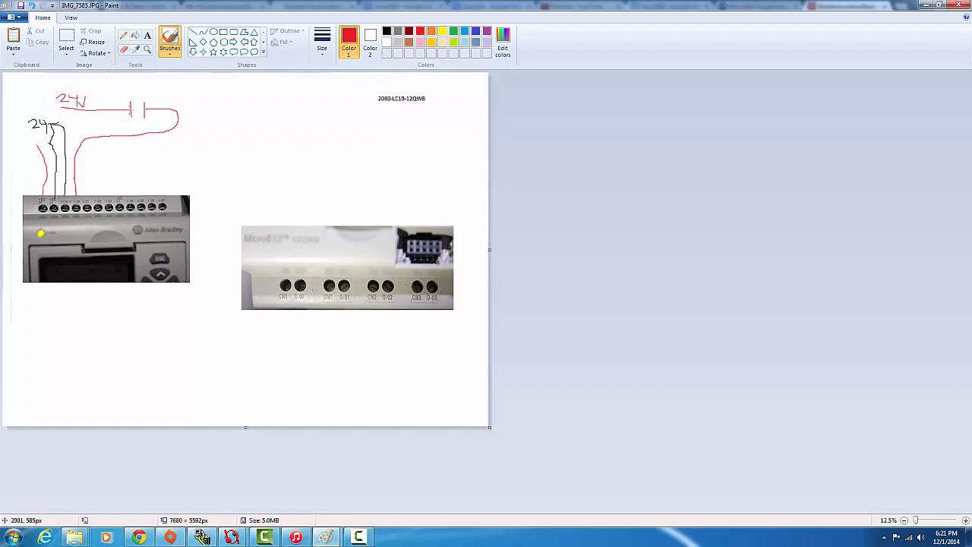
mouse_move(118, 91)
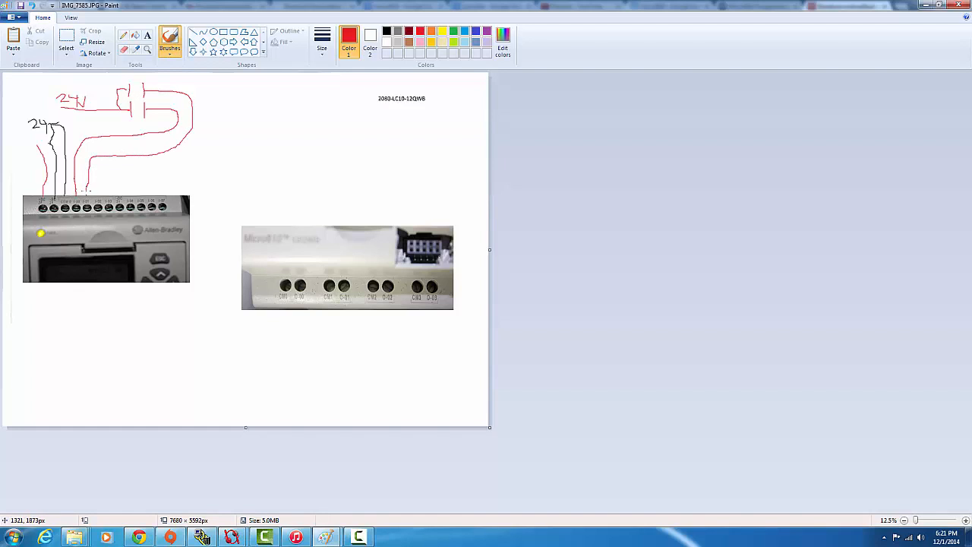
mouse_move(4, 125)
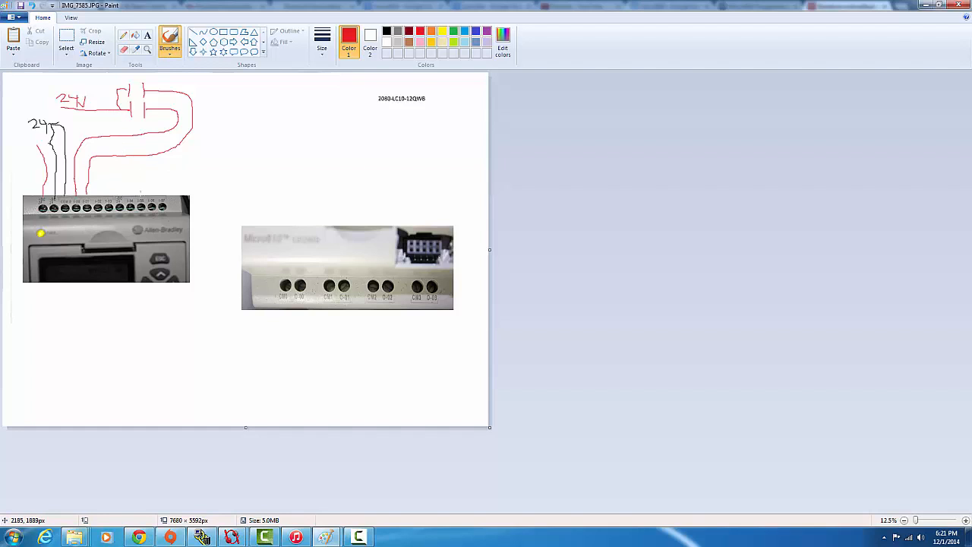
mouse_move(218, 177)
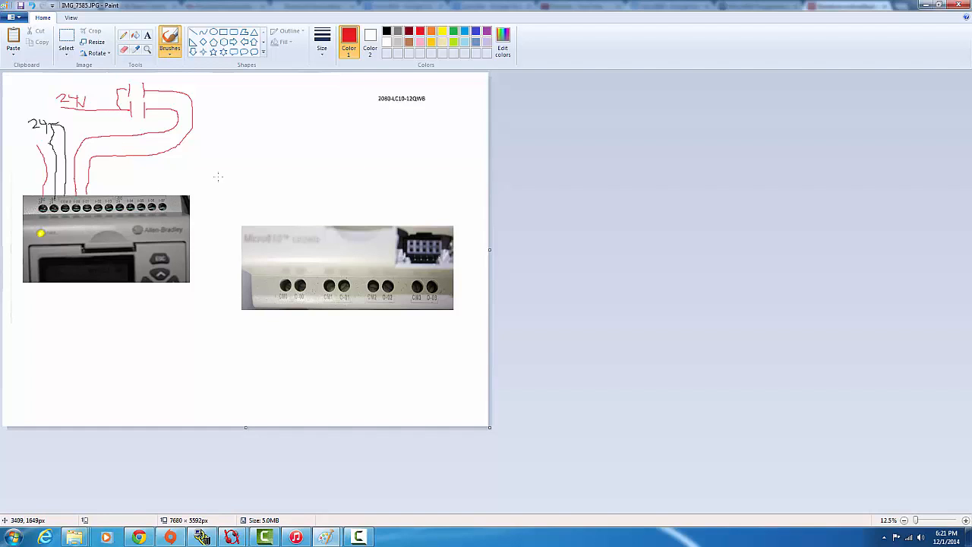
mouse_move(347, 169)
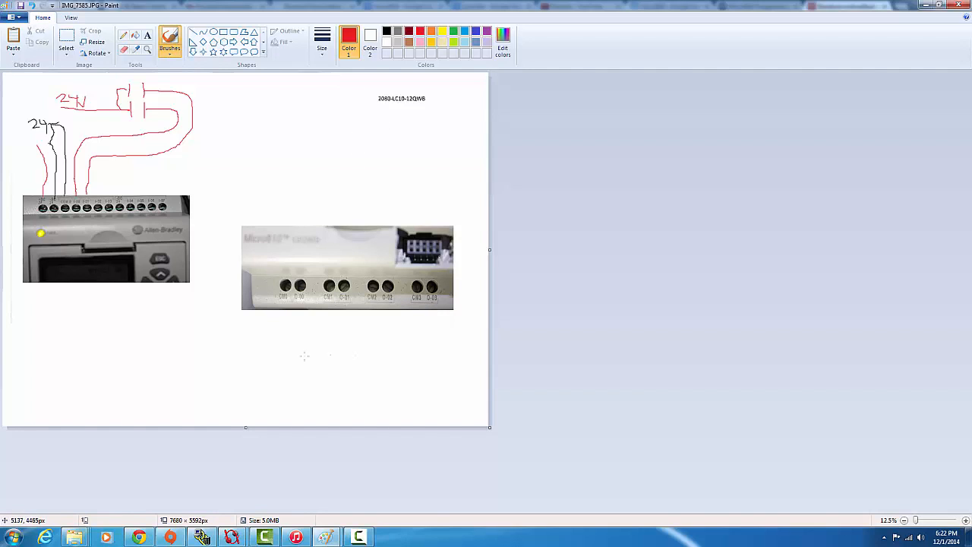
mouse_move(343, 235)
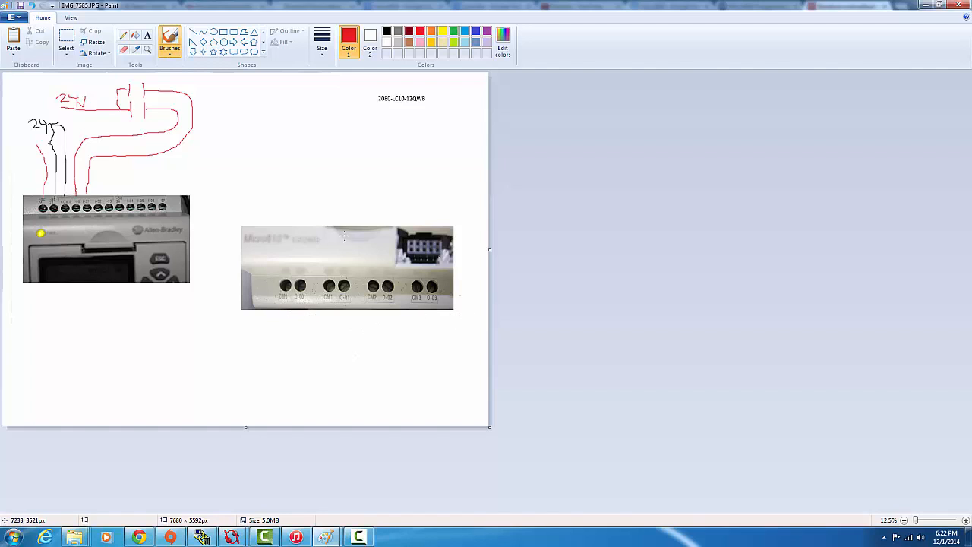
mouse_move(311, 321)
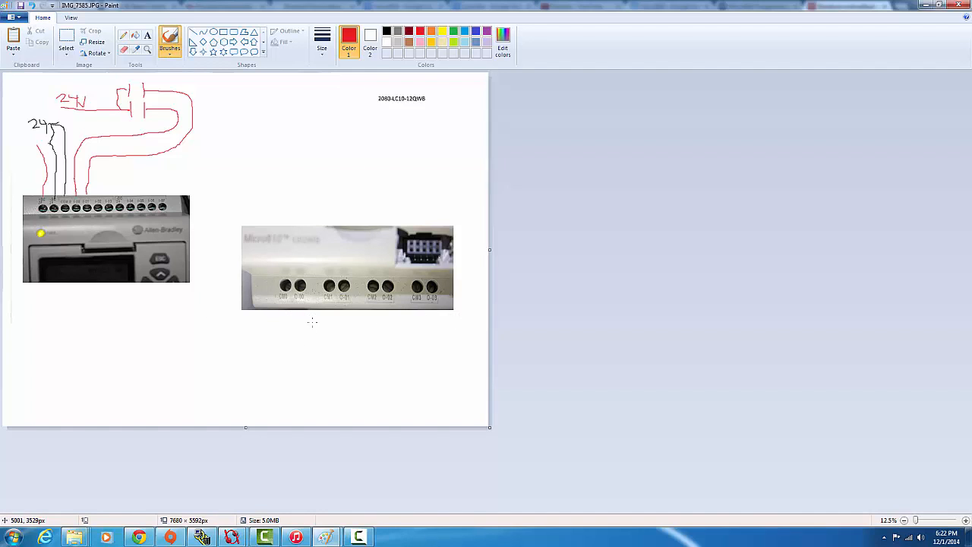
mouse_move(271, 209)
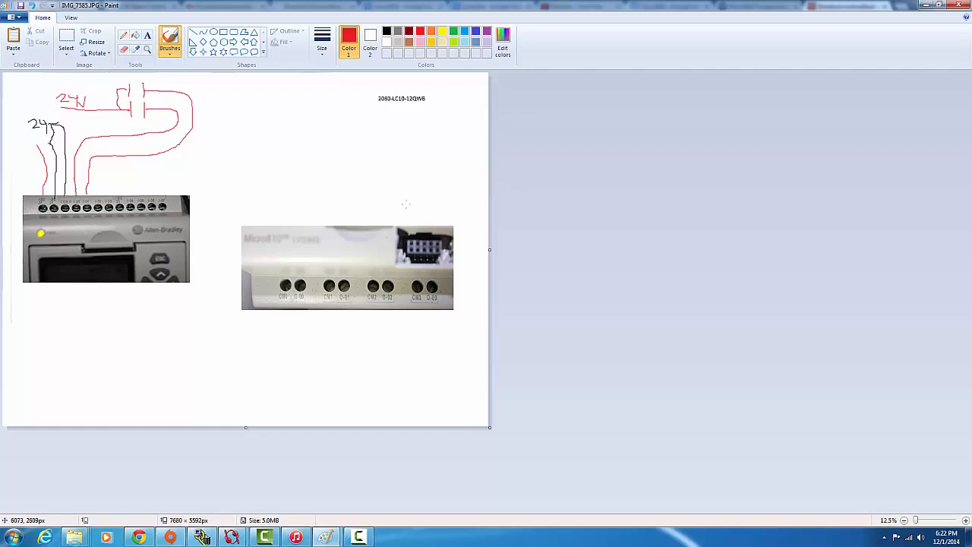
mouse_move(319, 385)
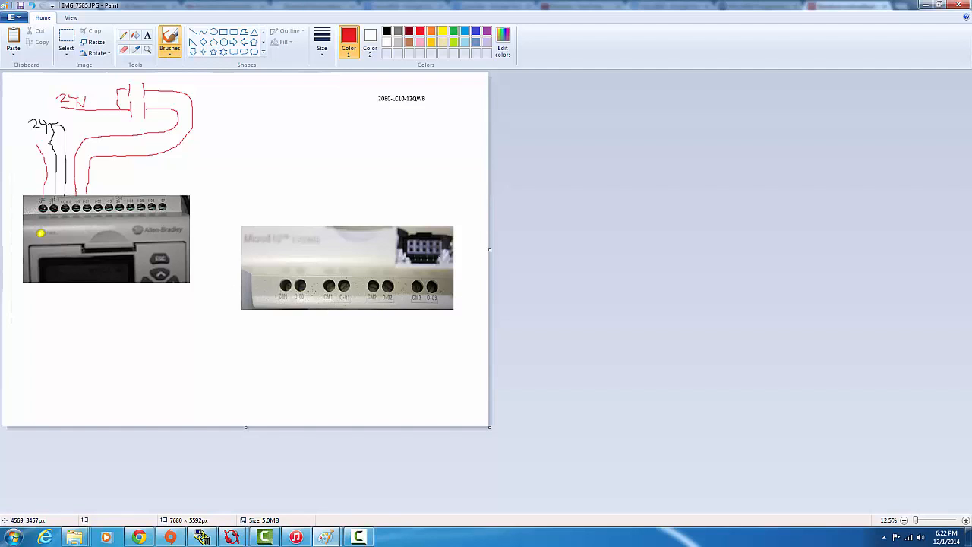
mouse_move(435, 12)
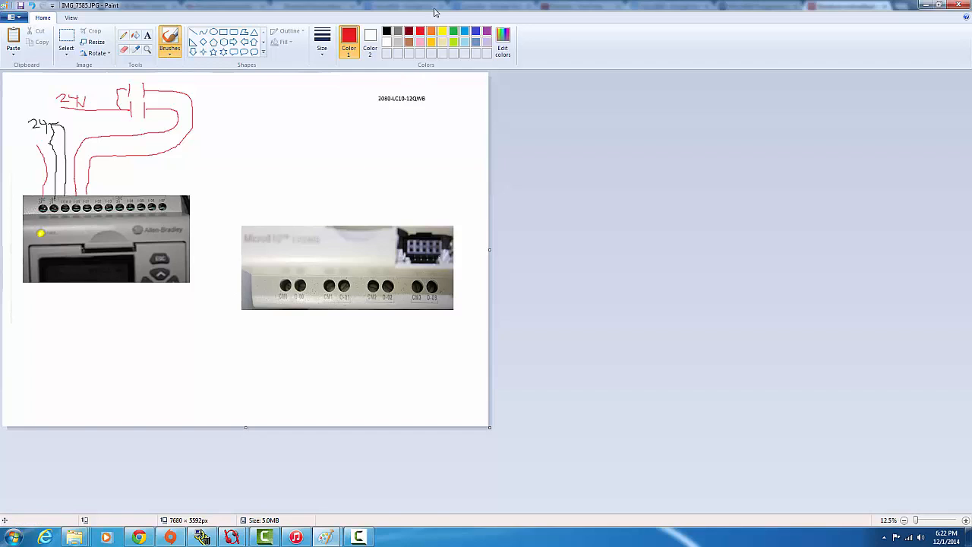
mouse_move(282, 351)
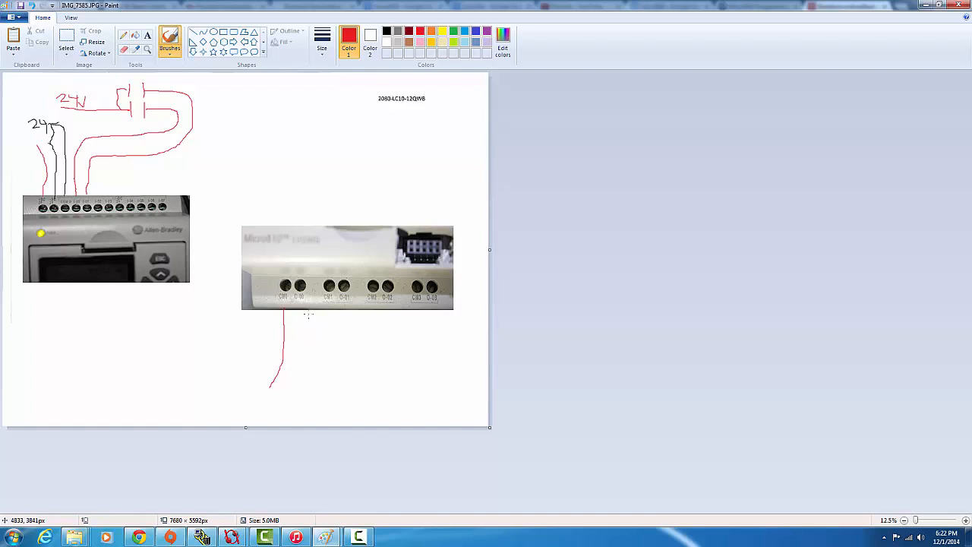
- Draw a red output wire to a crossed-circle lamp with a return line below it
left_click_drag(305, 316, 308, 342)
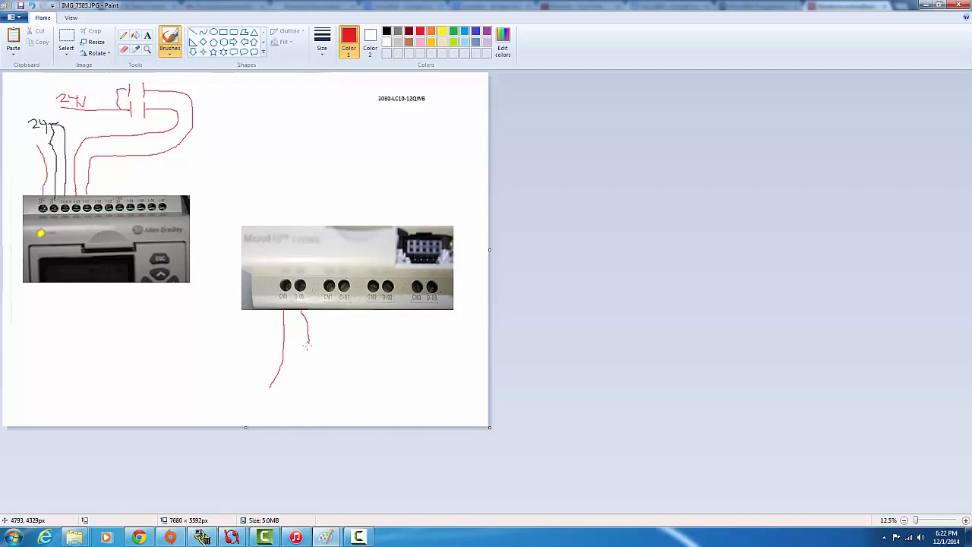
left_click_drag(302, 340, 317, 357)
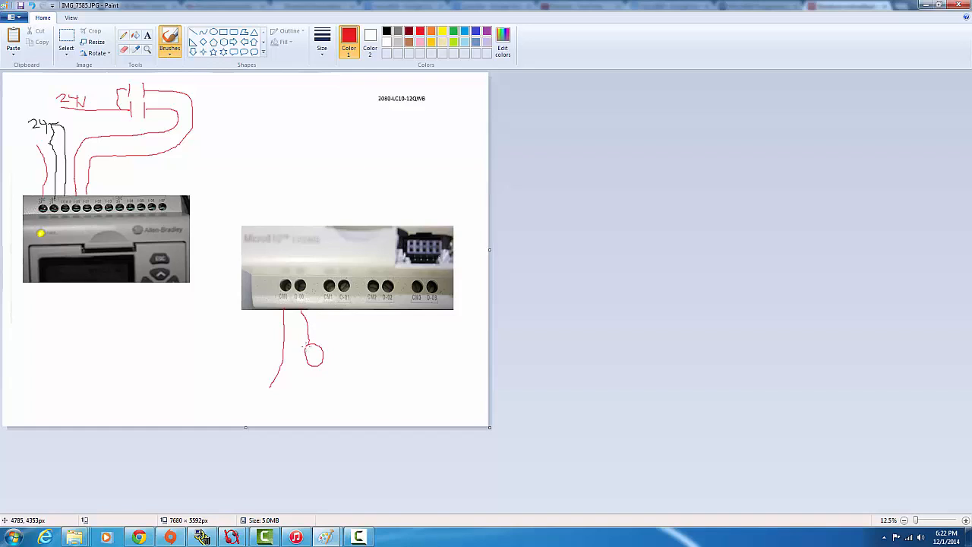
left_click_drag(306, 349, 321, 363)
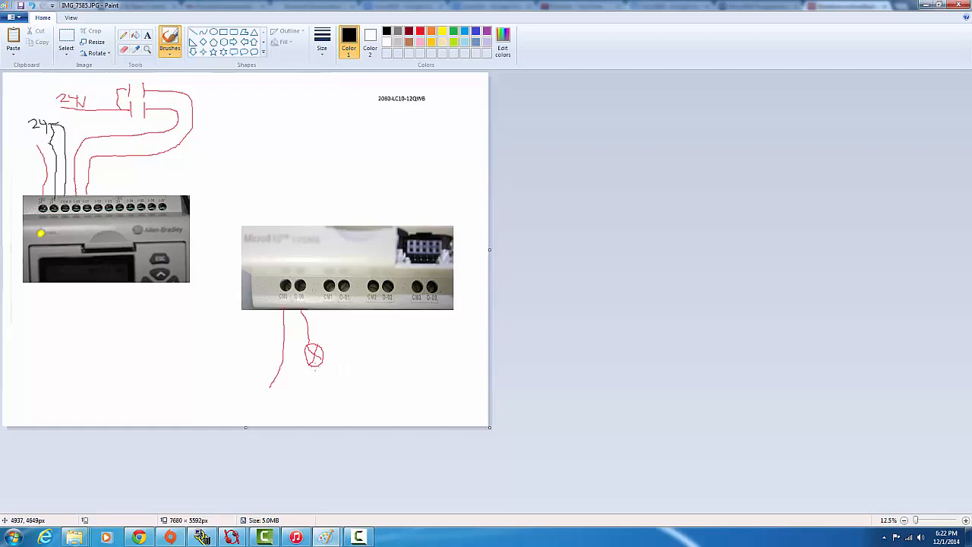
left_click_drag(313, 364, 318, 402)
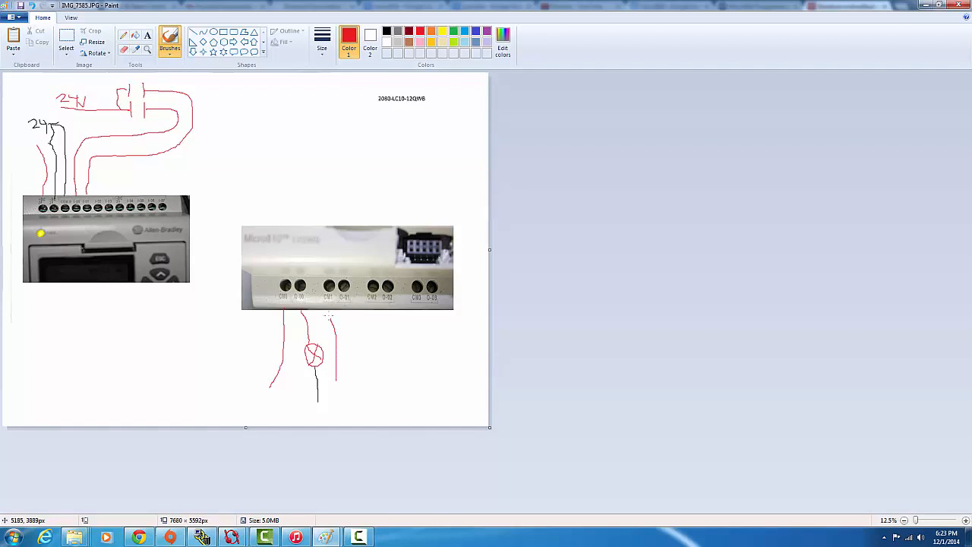
- Draw a red wire from the next output terminal to a second crossed-circle lamp
left_click_drag(353, 311, 361, 342)
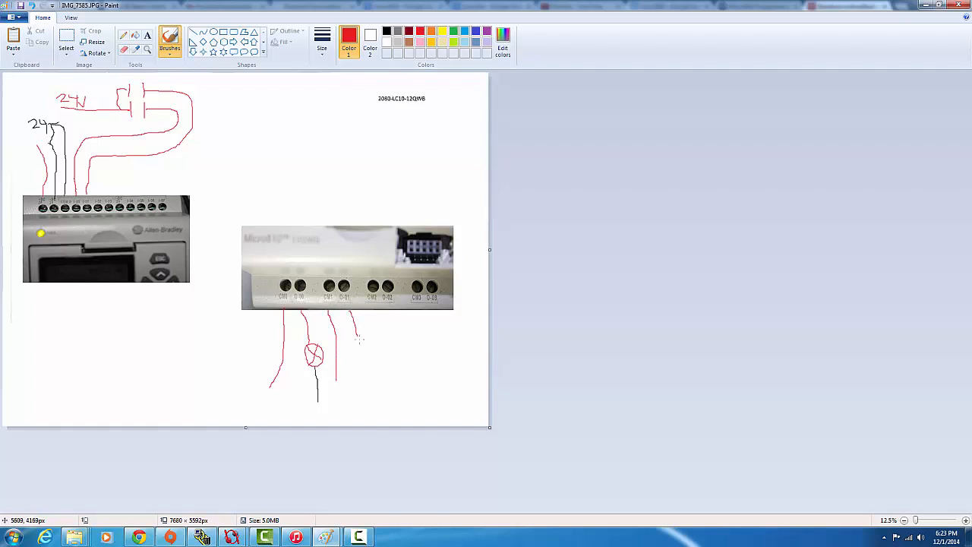
left_click_drag(355, 338, 366, 357)
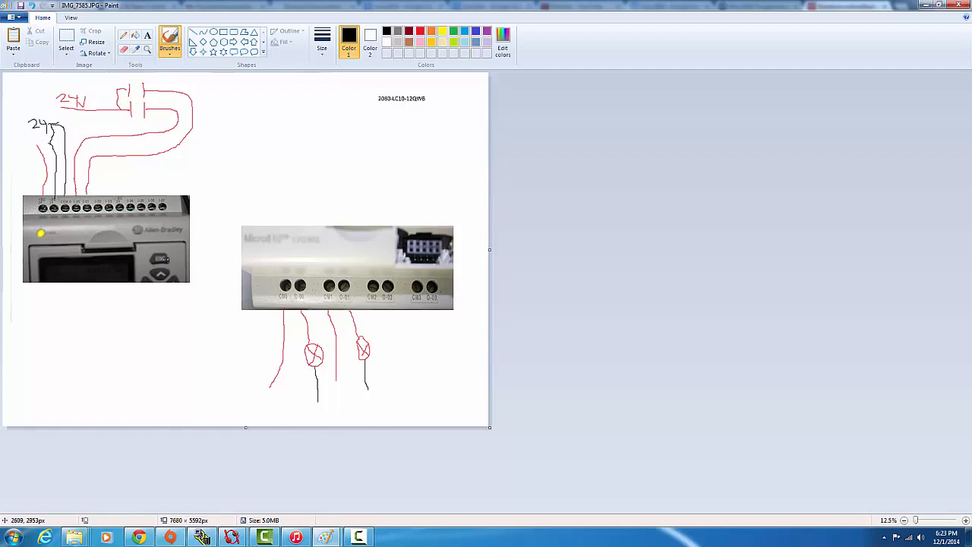
mouse_move(333, 155)
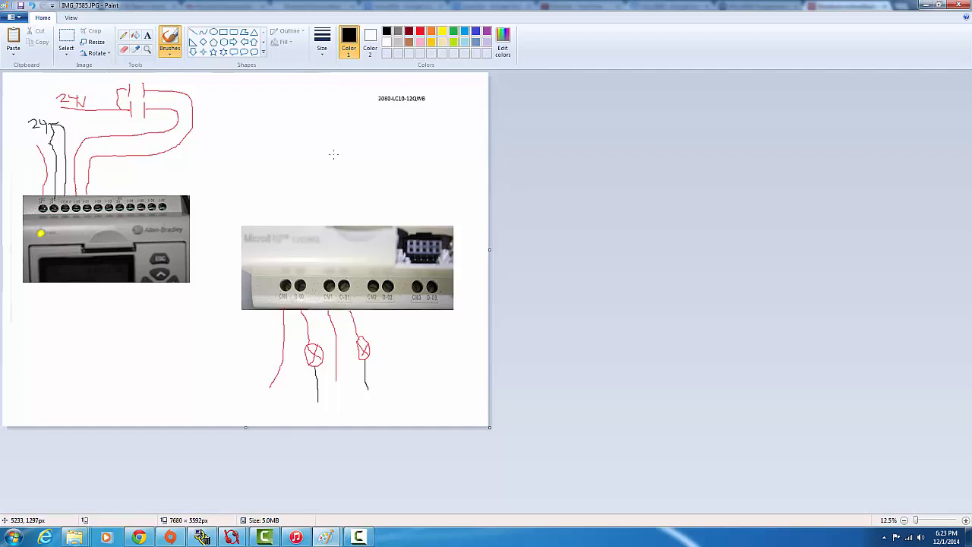
mouse_move(340, 155)
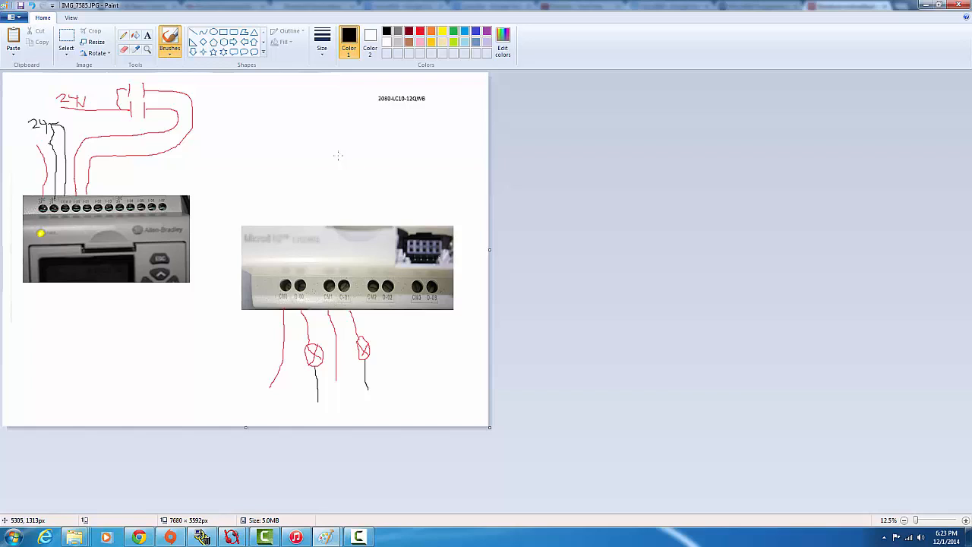
mouse_move(671, 297)
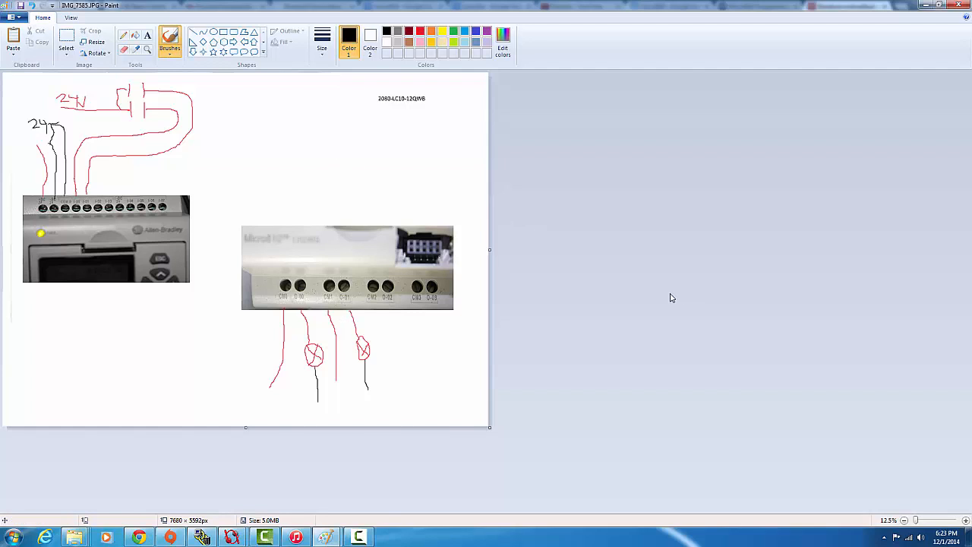
mouse_move(640, 301)
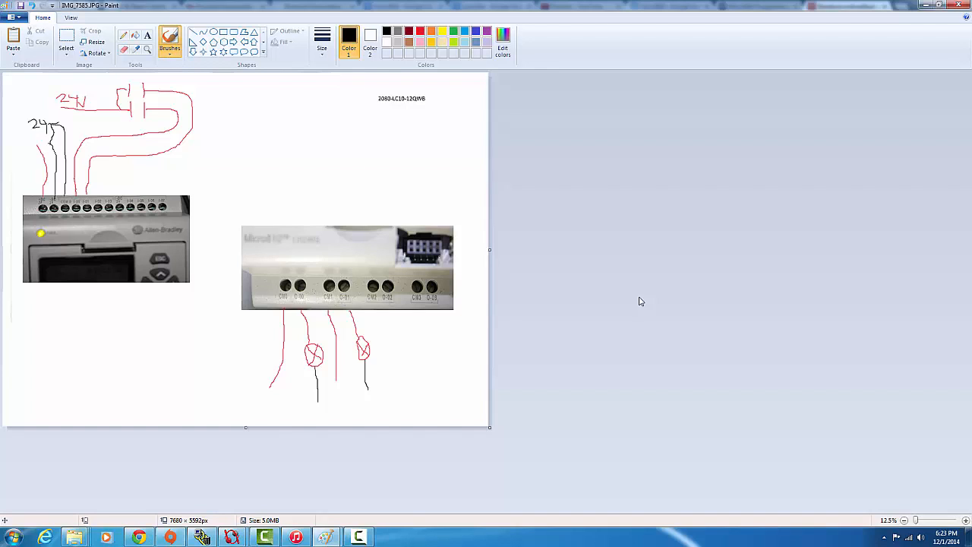
mouse_move(410, 156)
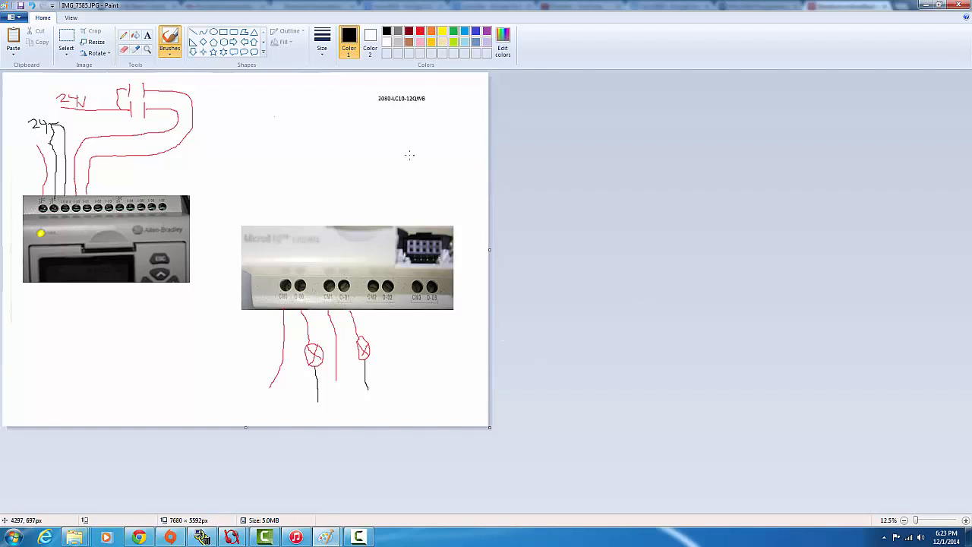
mouse_move(385, 318)
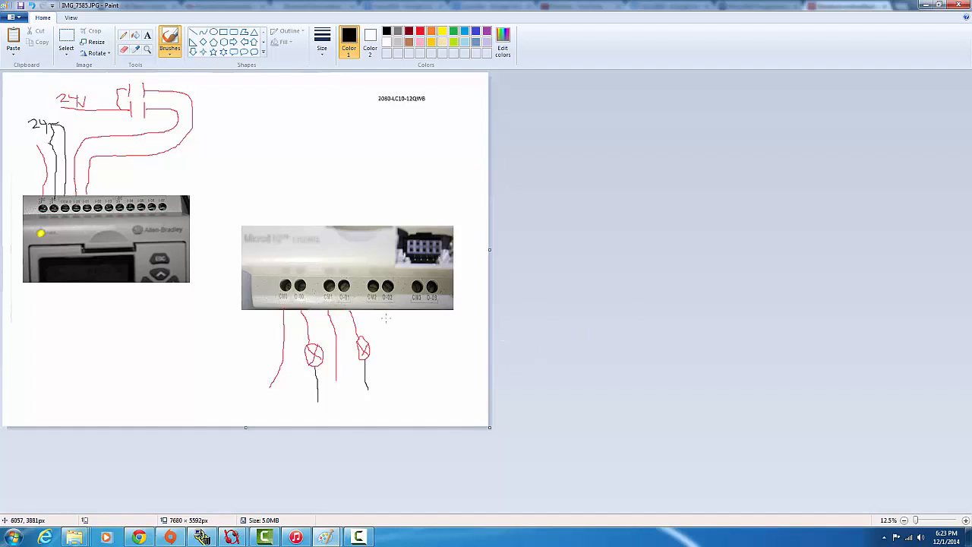
mouse_move(657, 285)
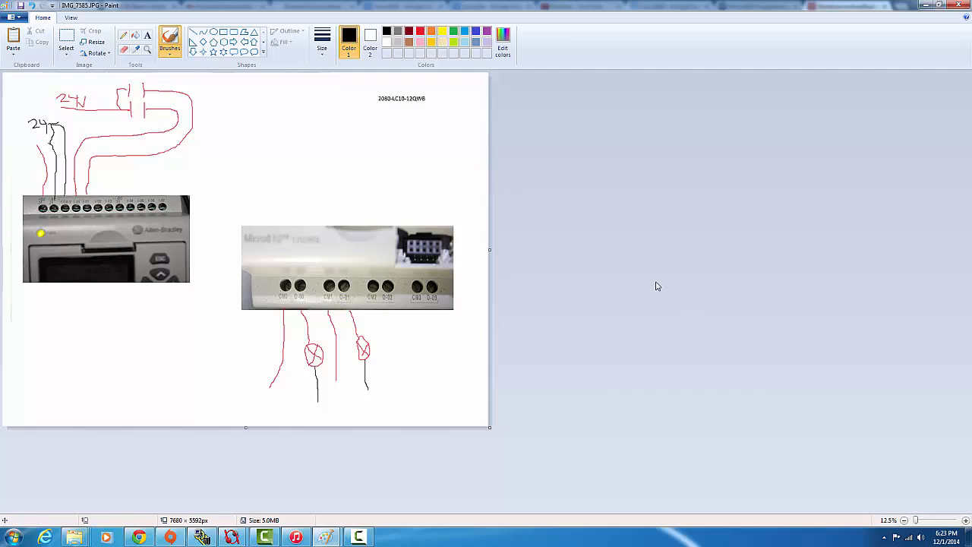
mouse_move(600, 342)
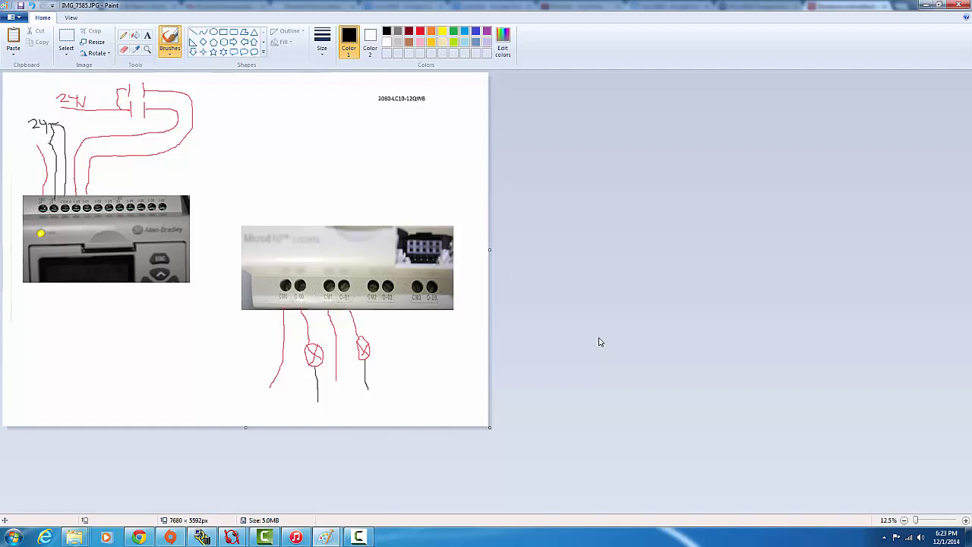
mouse_move(410, 394)
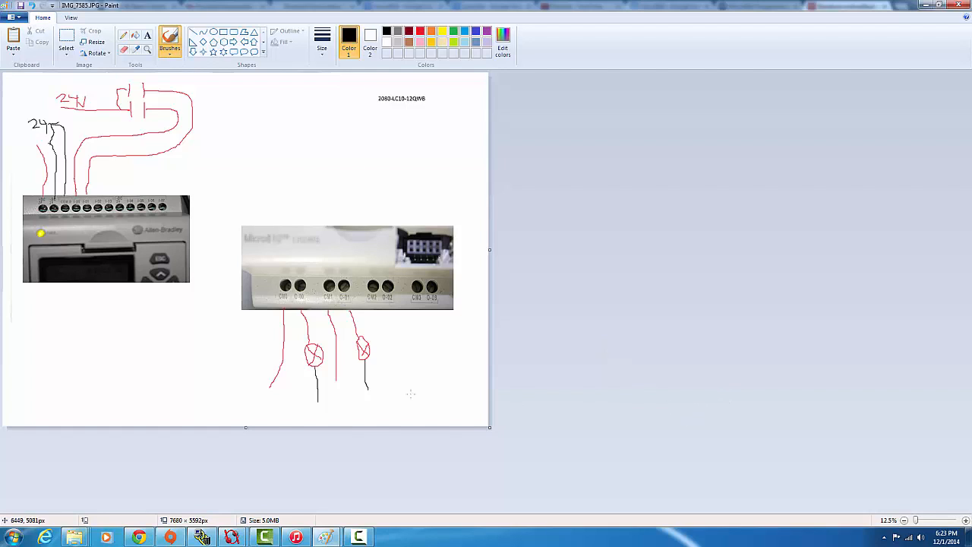
mouse_move(611, 263)
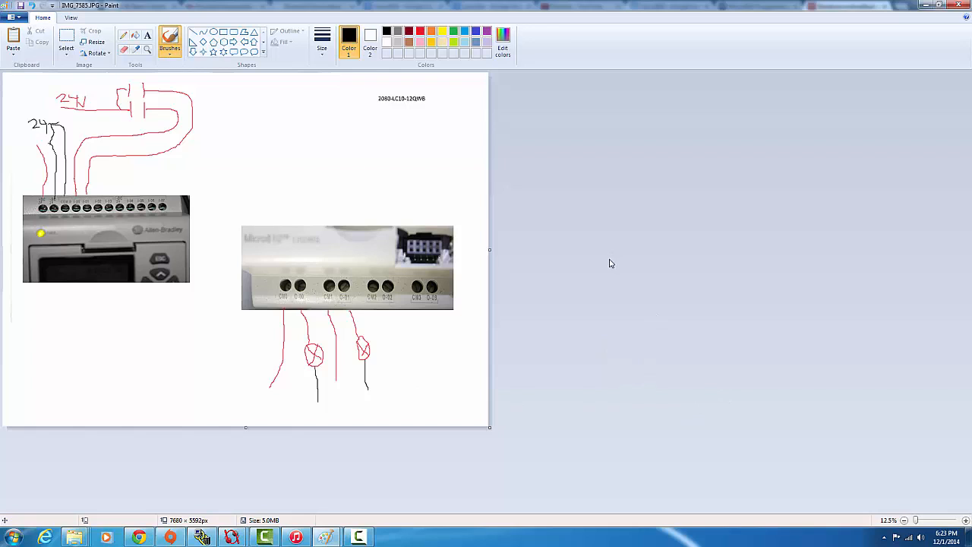
mouse_move(767, 313)
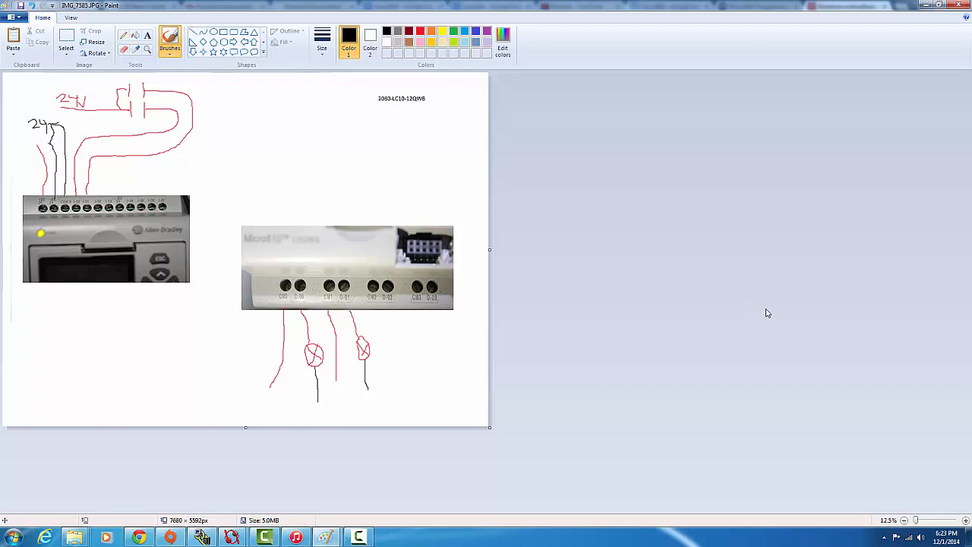
mouse_move(769, 326)
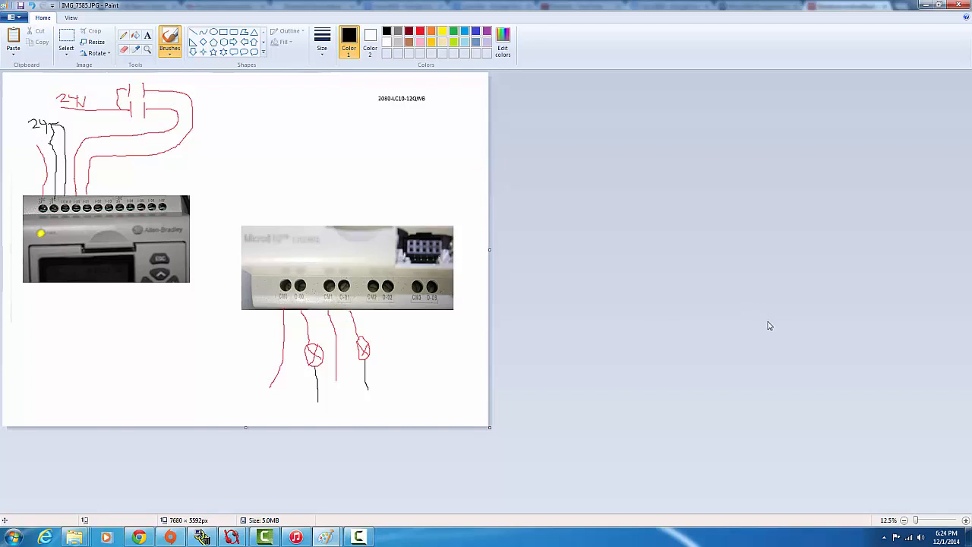
mouse_move(772, 320)
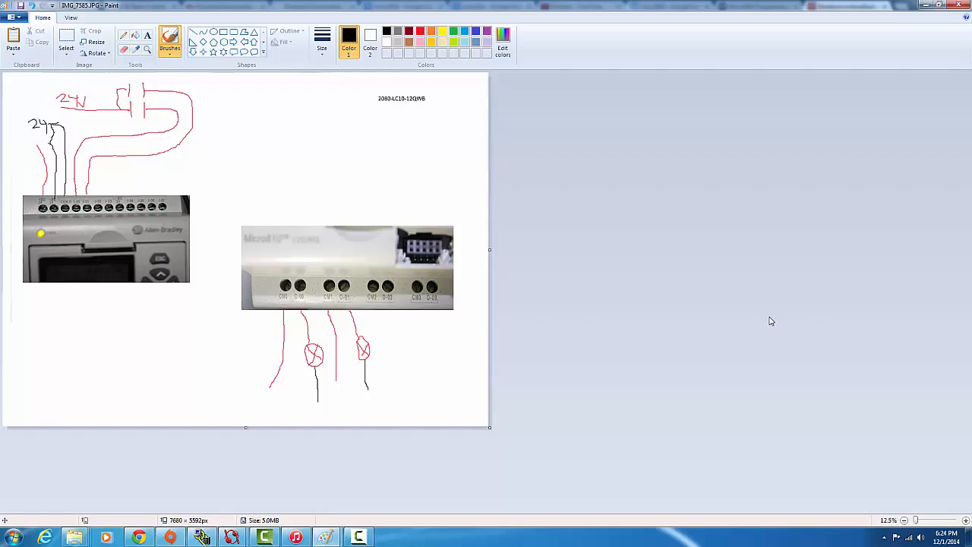
mouse_move(714, 356)
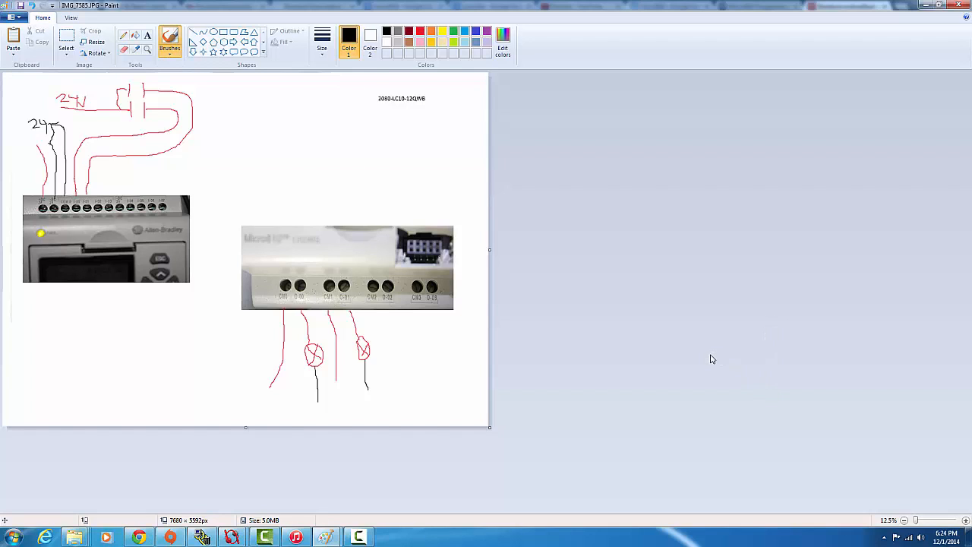
mouse_move(722, 338)
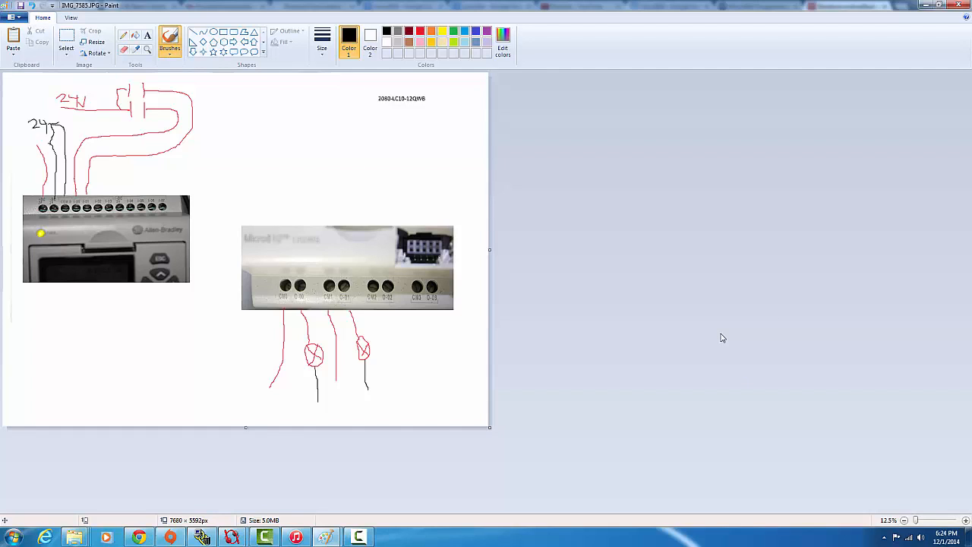
mouse_move(701, 317)
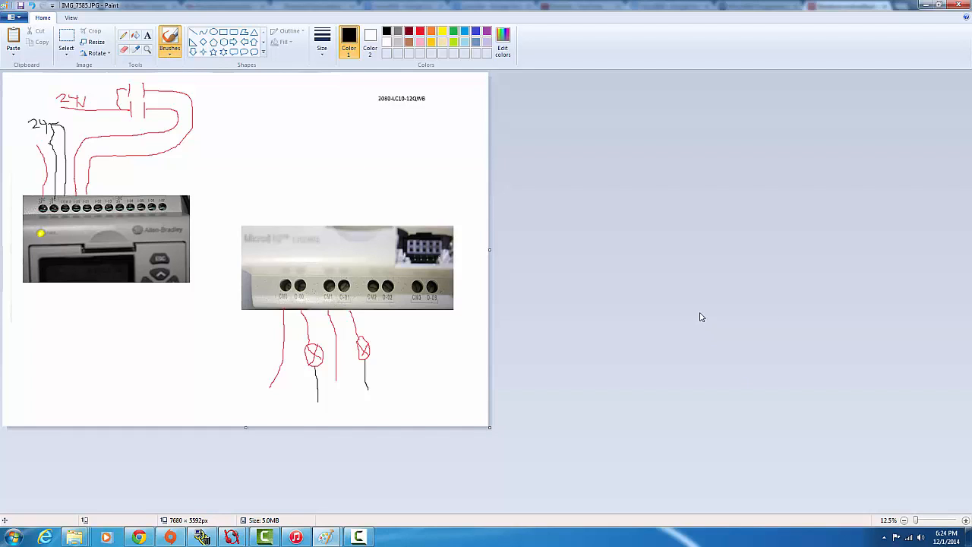